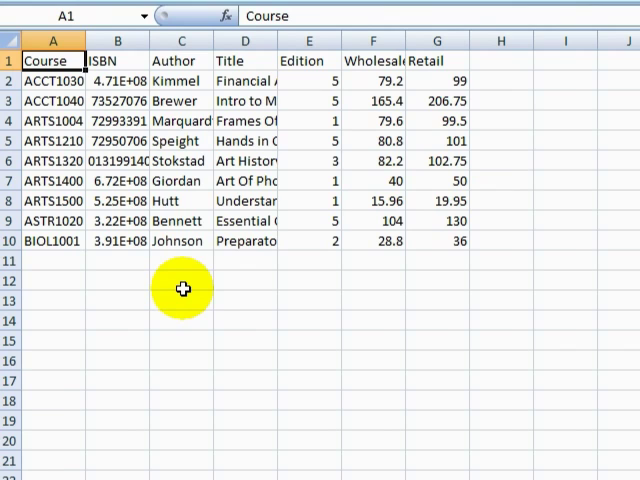
pyautogui.moveTo(356, 256)
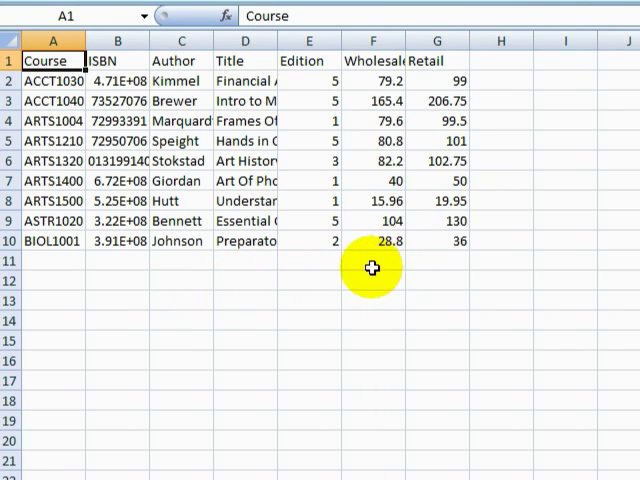
pyautogui.moveTo(140, 236)
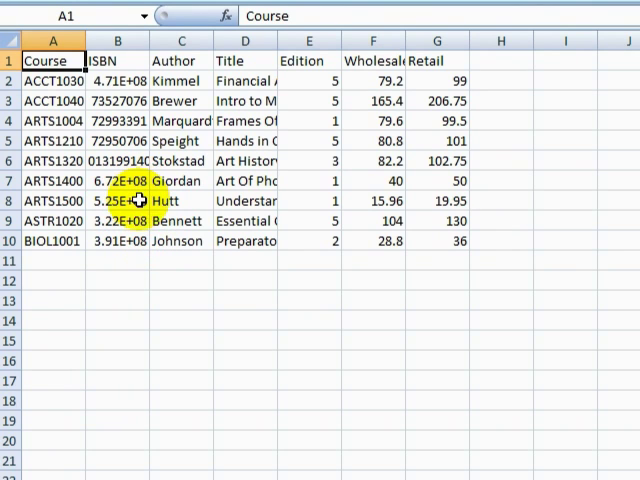
pyautogui.moveTo(144, 240)
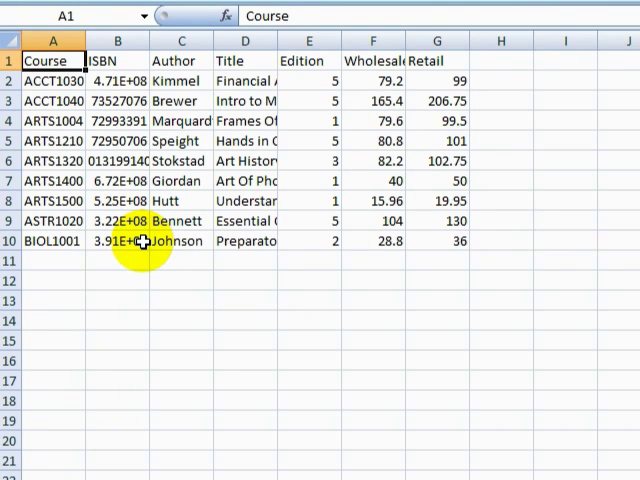
pyautogui.moveTo(144, 90)
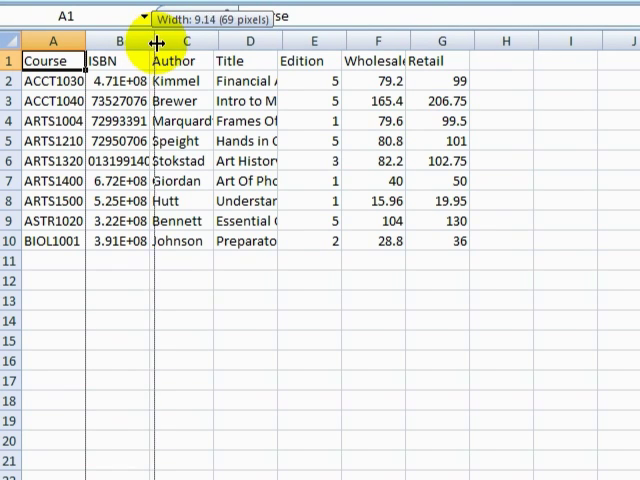
# Step: Widen the ISBN column so 470731567 shows in full, then select the first ISBN cell
pyautogui.moveTo(152, 40); pyautogui.dragTo(180, 40)
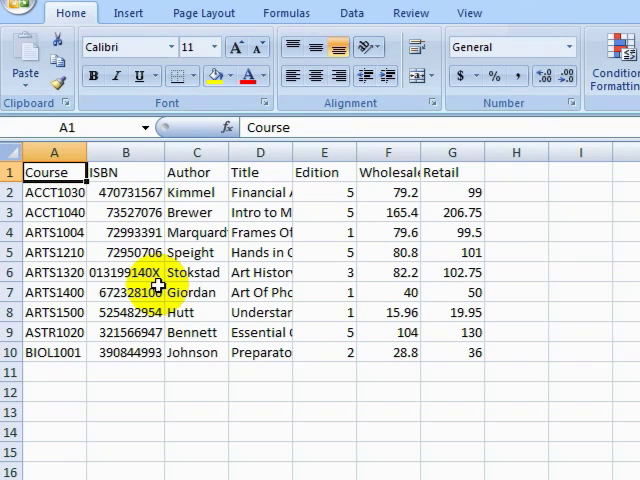
pyautogui.click(126, 192)
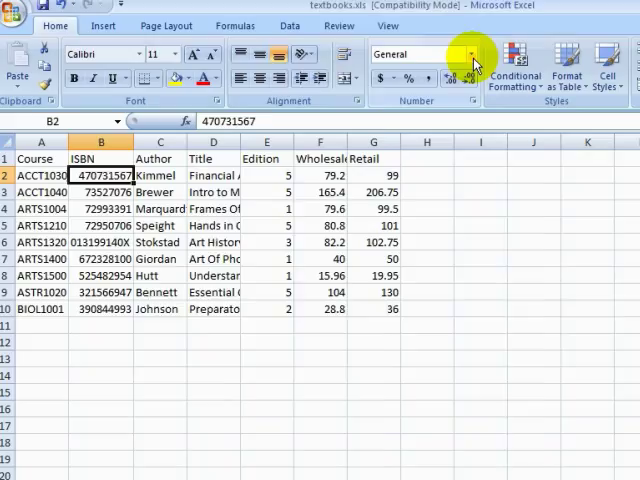
pyautogui.click(470, 54)
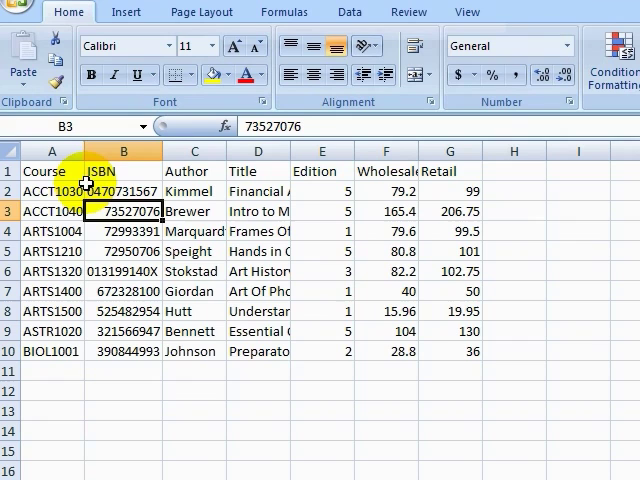
pyautogui.click(124, 192)
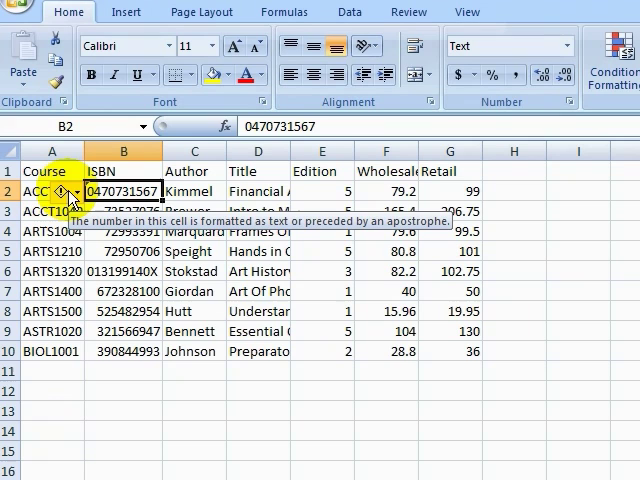
pyautogui.click(78, 192)
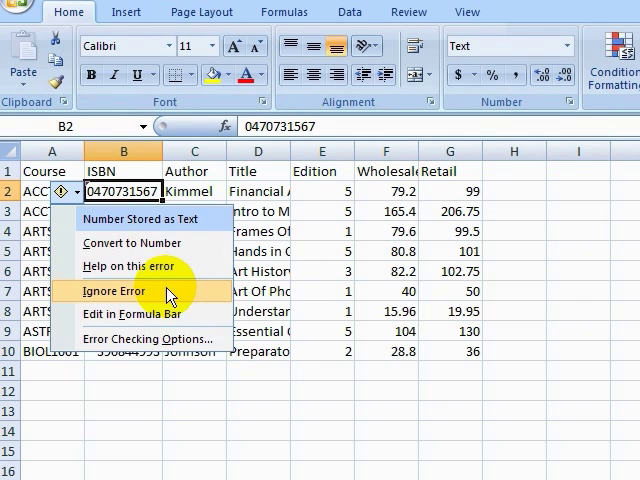
pyautogui.click(112, 292)
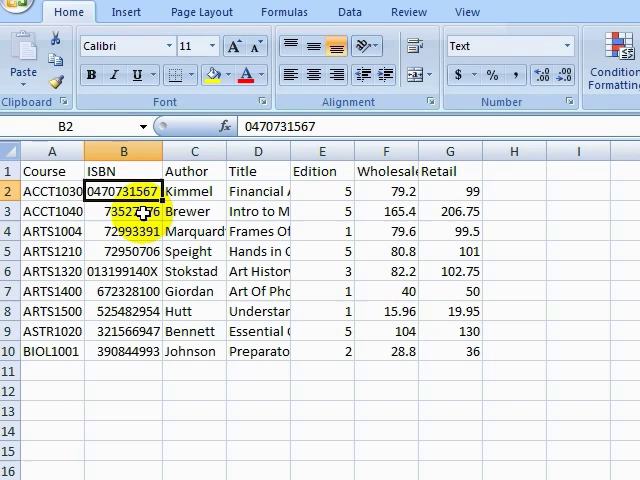
pyautogui.click(124, 212)
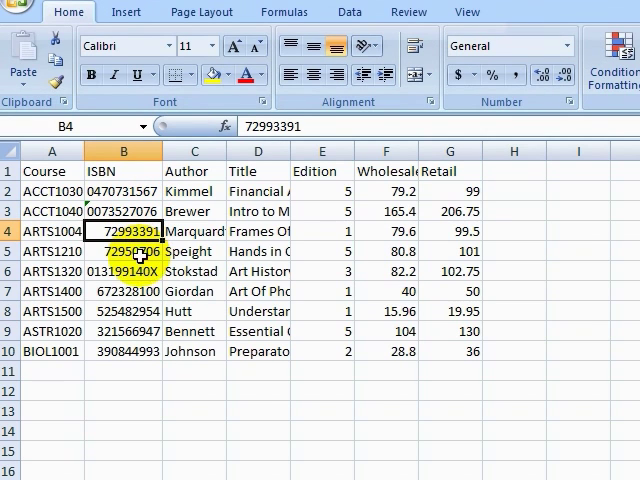
pyautogui.moveTo(162, 388)
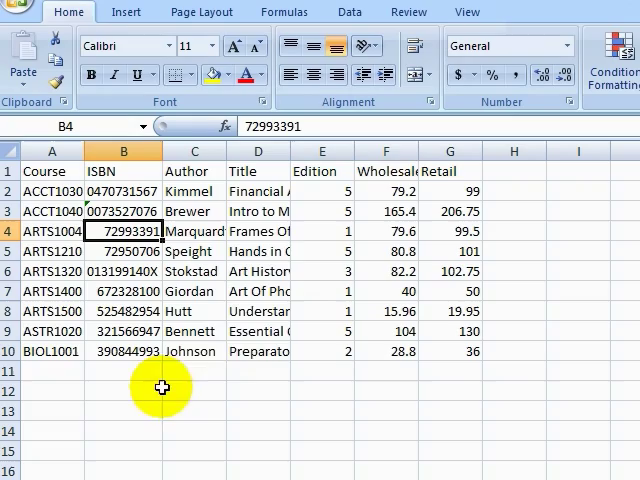
pyautogui.moveTo(288, 152)
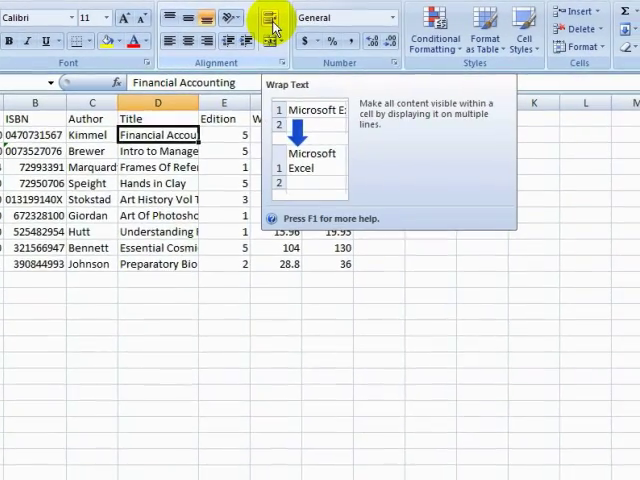
# Step: Wrap text and AutoFit the Title column so 'Intro to Managerial Accounting' shows in full
pyautogui.click(272, 18)
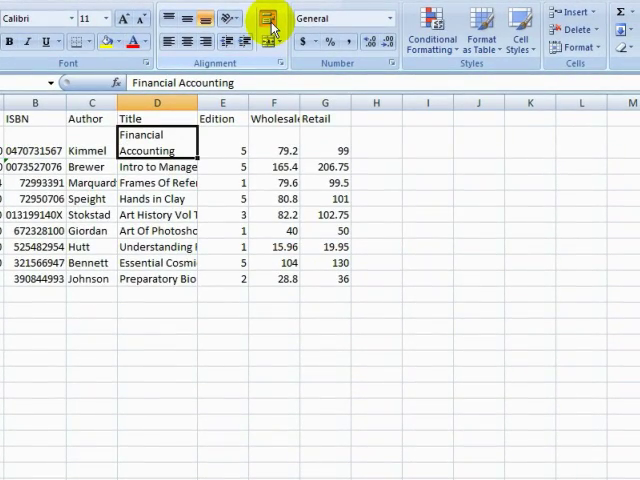
pyautogui.click(272, 18)
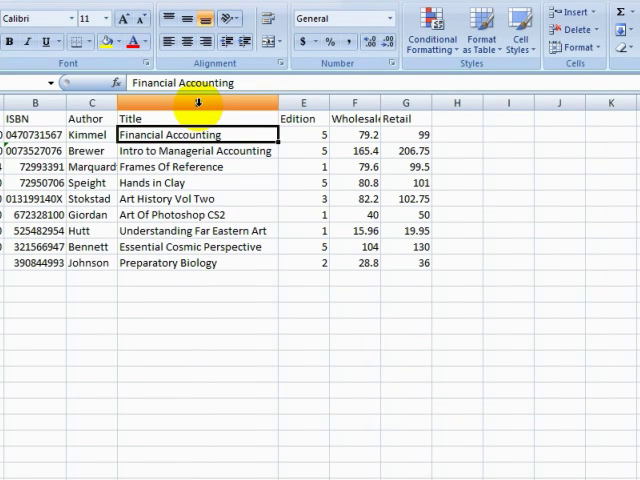
pyautogui.moveTo(244, 110)
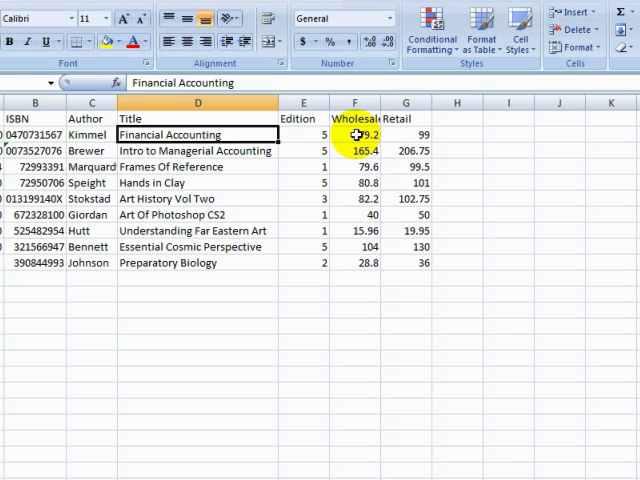
# Step: Show the first wholesale price as currency and the first retail price in accounting format
pyautogui.click(356, 134)
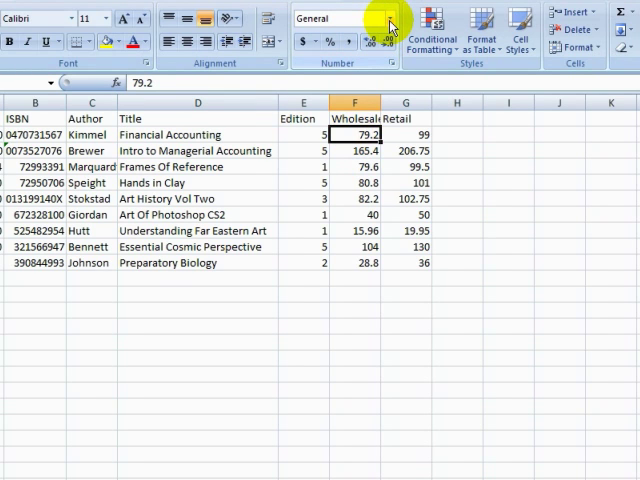
pyautogui.click(388, 18)
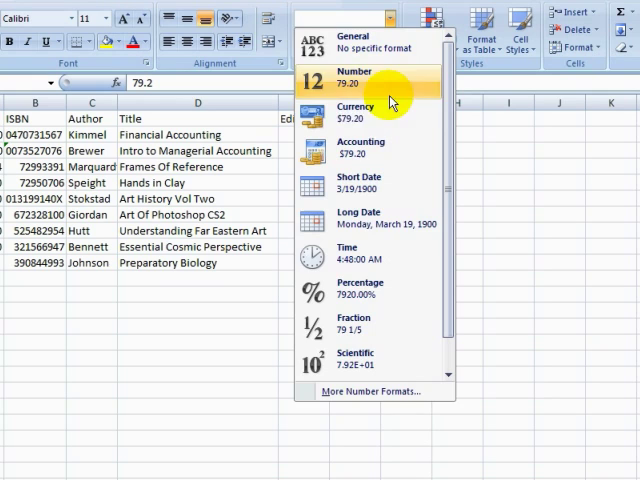
pyautogui.click(360, 114)
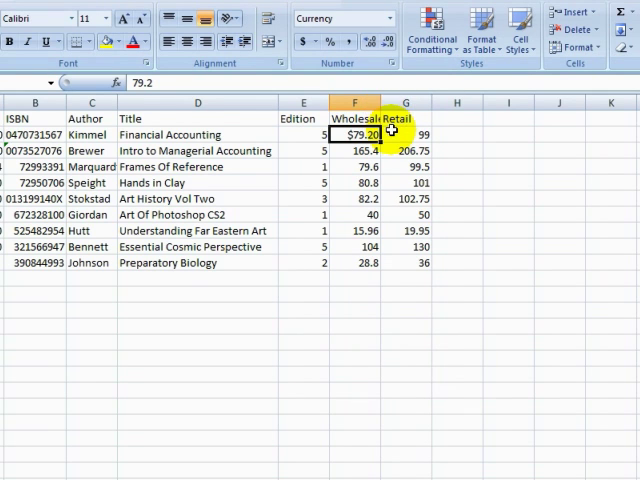
pyautogui.click(404, 134)
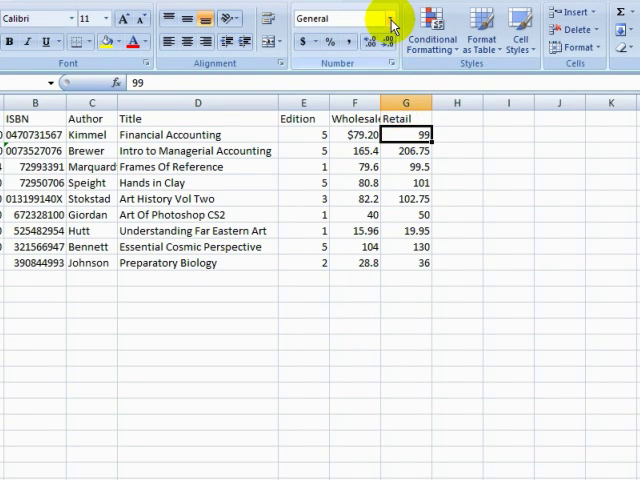
pyautogui.click(390, 18)
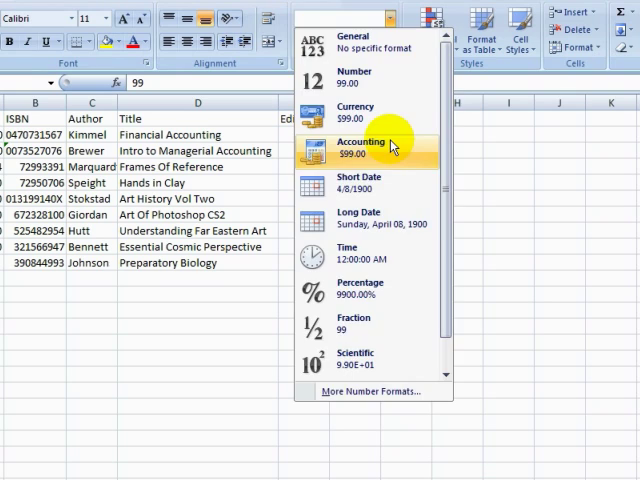
pyautogui.click(362, 146)
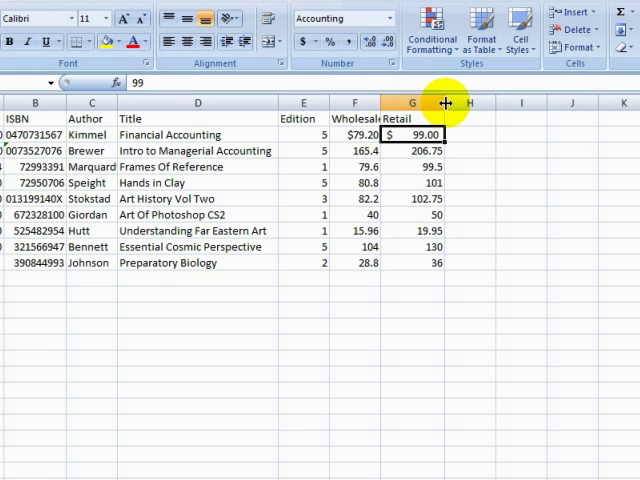
# Step: Switch the first wholesale price to accounting format, $79.20, and move to the second wholesale price
pyautogui.click(354, 134)
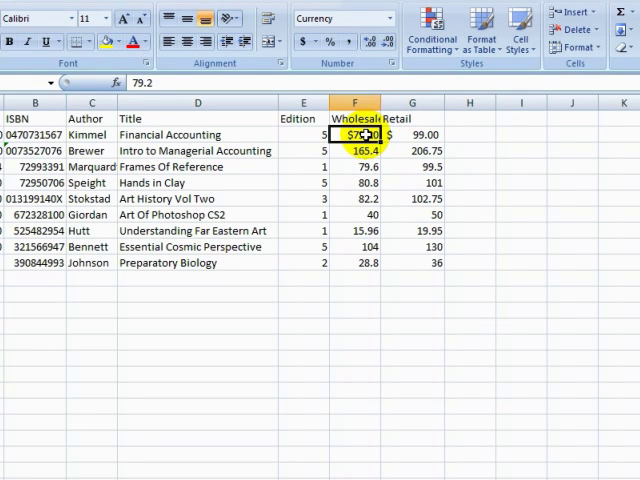
pyautogui.click(302, 40)
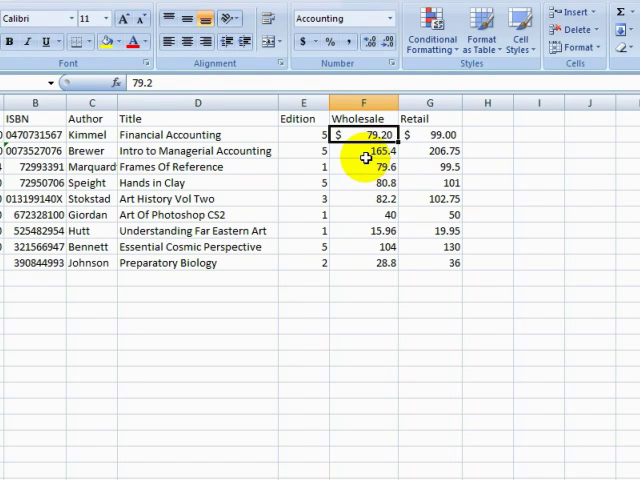
pyautogui.click(364, 150)
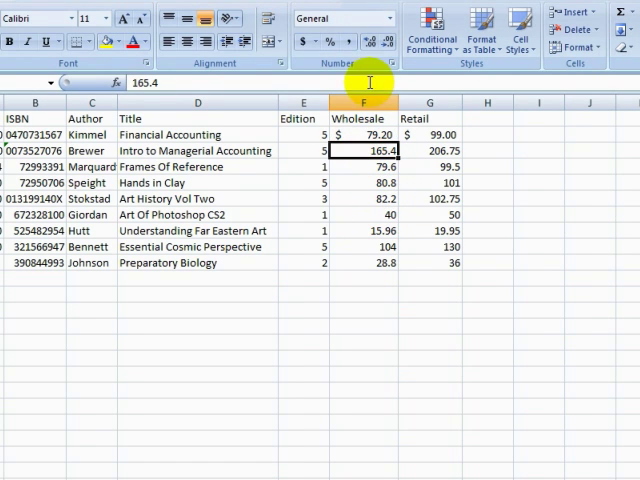
# Step: Give the remaining wholesale and retail prices two decimals, e.g. 165.40 and 101.00
pyautogui.click(372, 42)
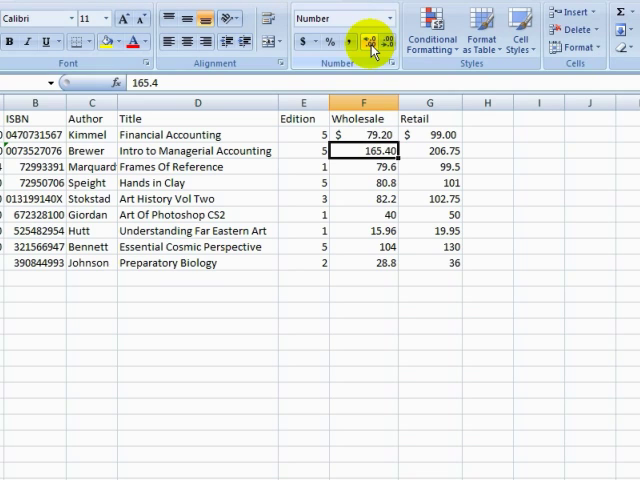
pyautogui.click(376, 182)
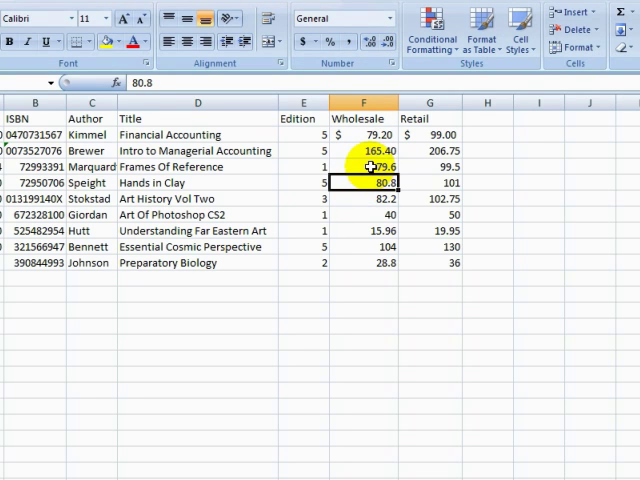
pyautogui.click(364, 168)
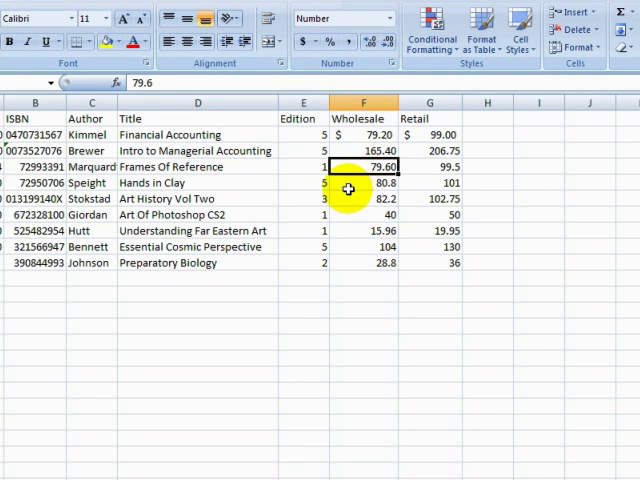
pyautogui.click(362, 182)
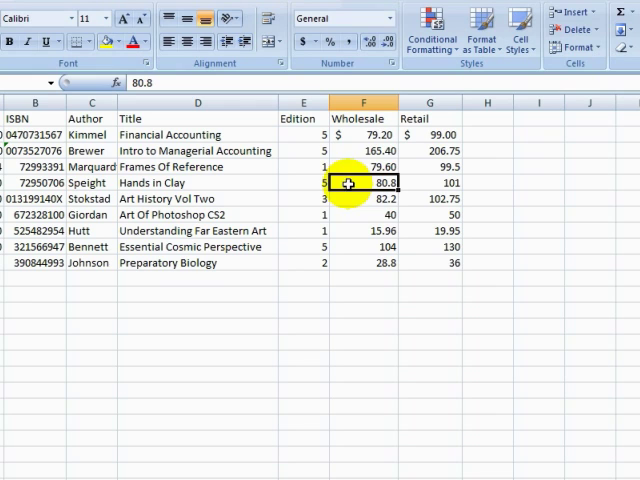
pyautogui.click(364, 150)
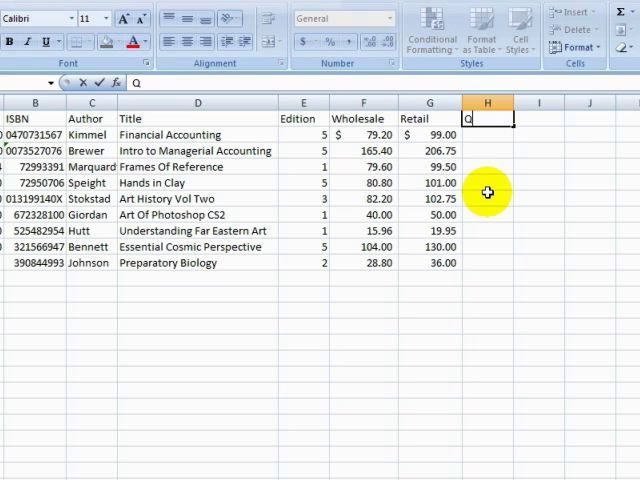
# Step: Add Quantity and Cost headers and compute the first cost as =H2*F2, giving 1,584.00
pyautogui.write('Quantity')
pyautogui.click(488, 264)
pyautogui.write('80')
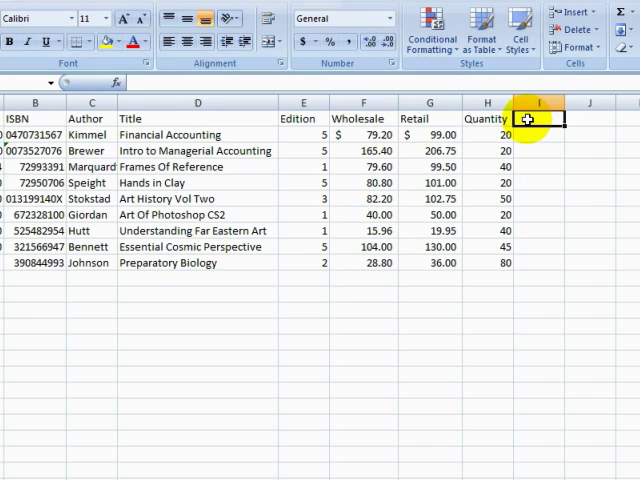
pyautogui.write('Cost')
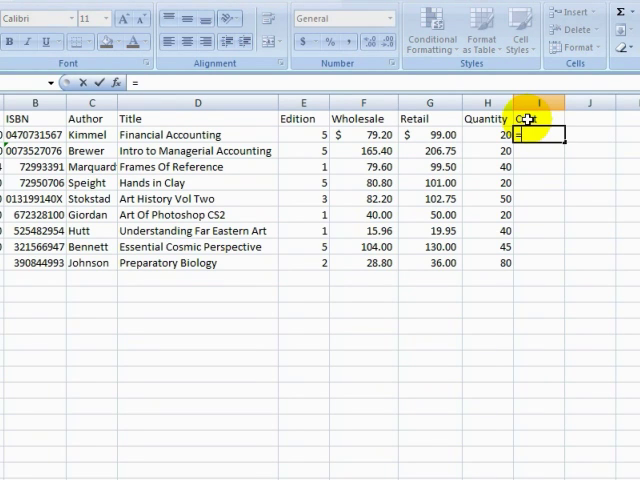
pyautogui.write('=H2')
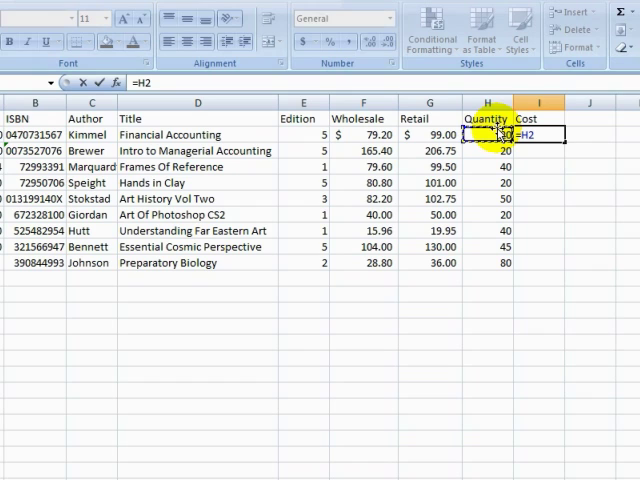
pyautogui.write('*')
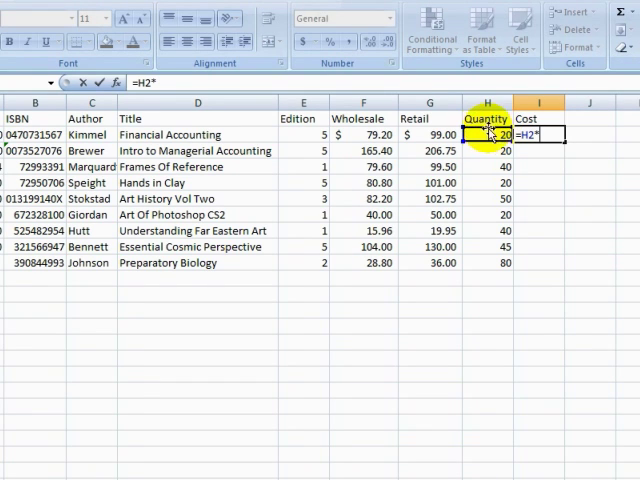
pyautogui.click(378, 134)
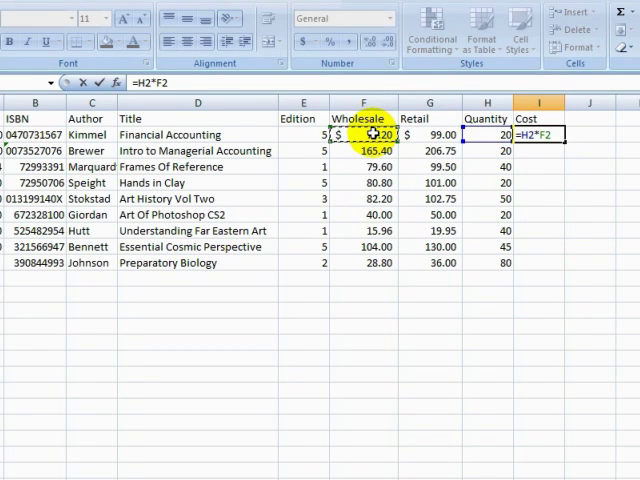
pyautogui.press('Return')
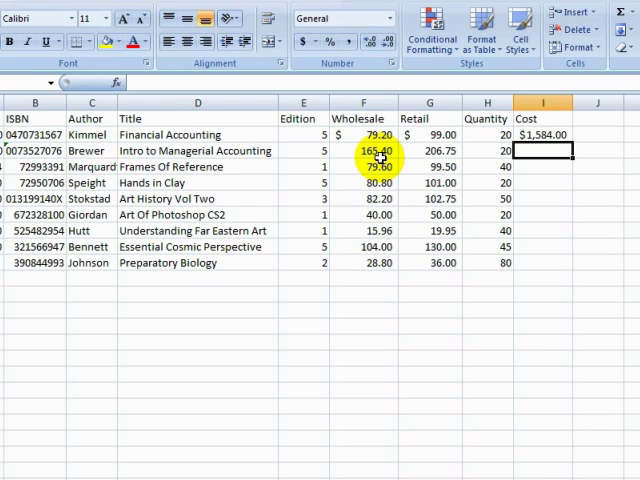
pyautogui.click(544, 134)
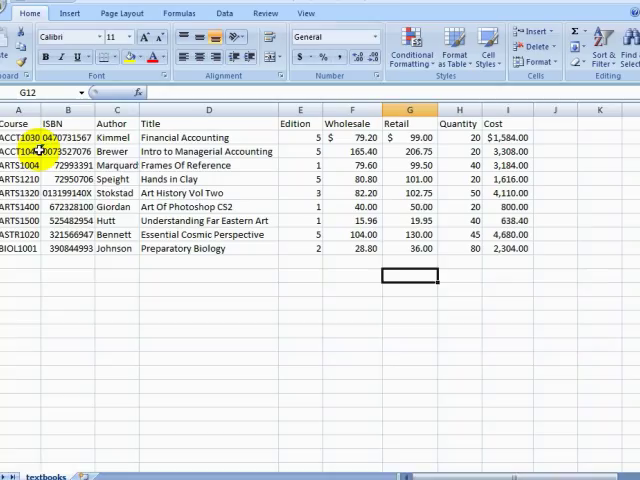
# Step: Fill the costs down and move the whole table several rows lower with blank rows above
pyautogui.moveTo(16, 136); pyautogui.dragTo(356, 204)
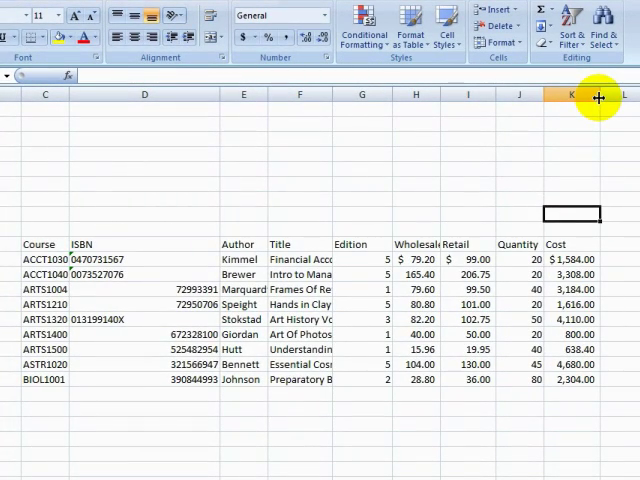
pyautogui.moveTo(382, 120)
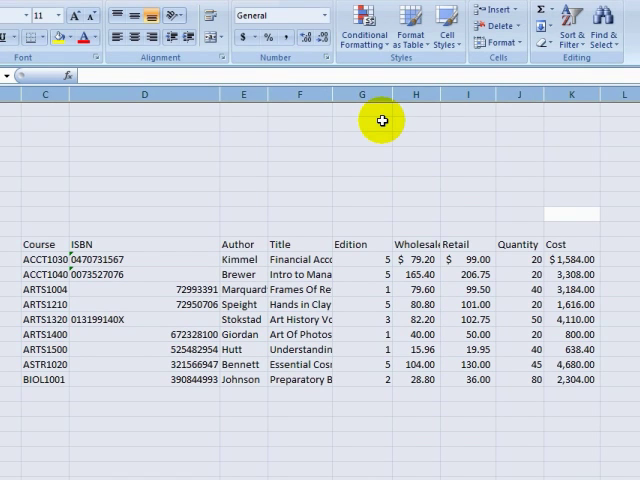
pyautogui.moveTo(440, 96)
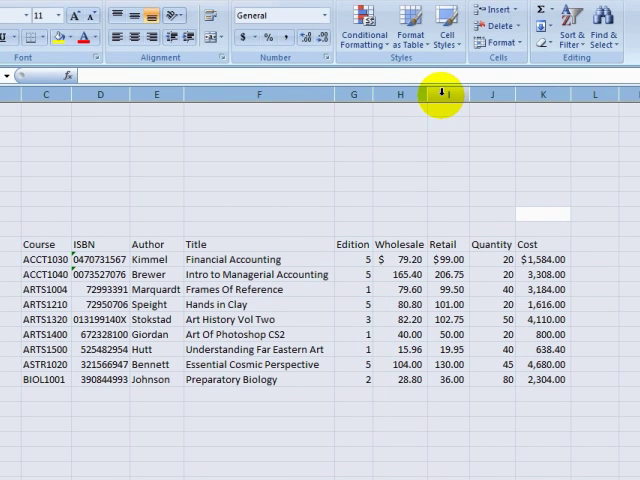
pyautogui.moveTo(452, 188)
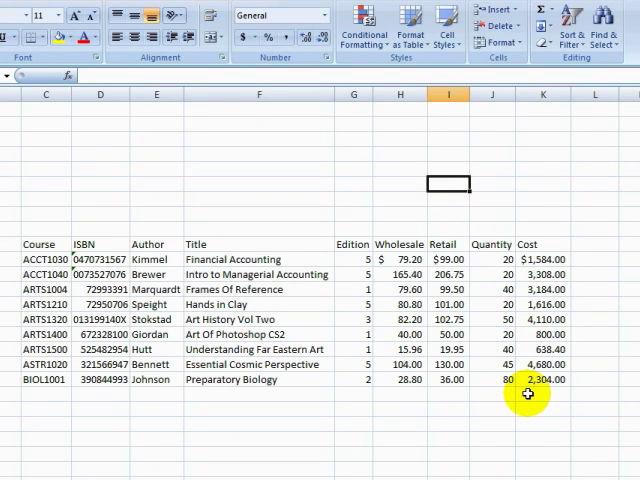
# Step: Add a Totals row with AutoSum: 335 books and $22,224.40 total cost
pyautogui.click(400, 380)
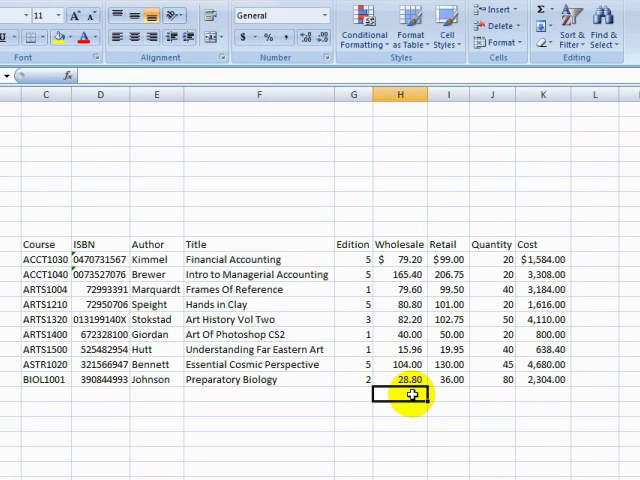
pyautogui.write('Totals')
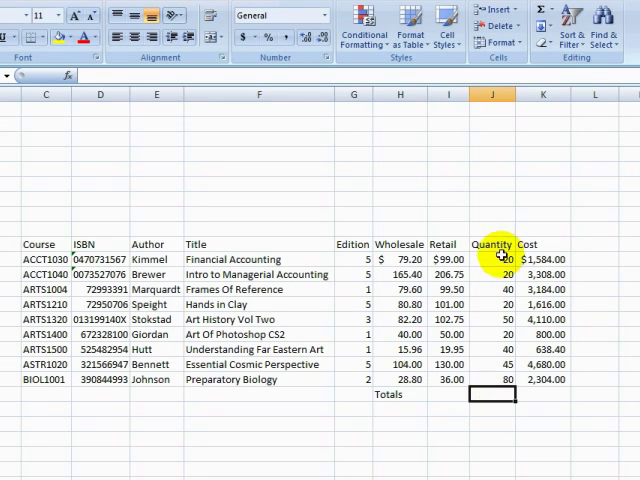
pyautogui.click(540, 14)
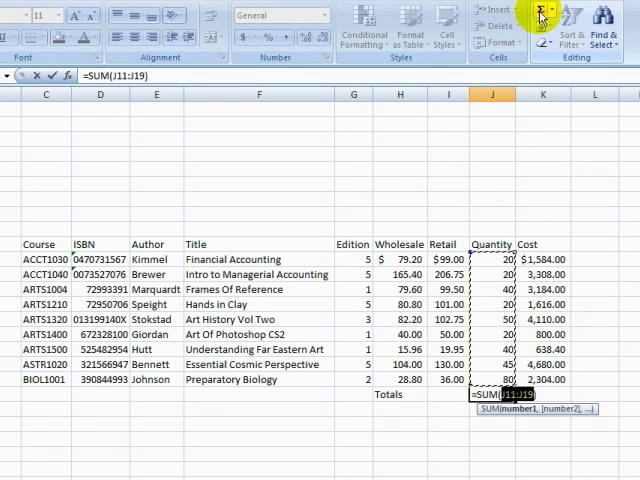
pyautogui.press('Return')
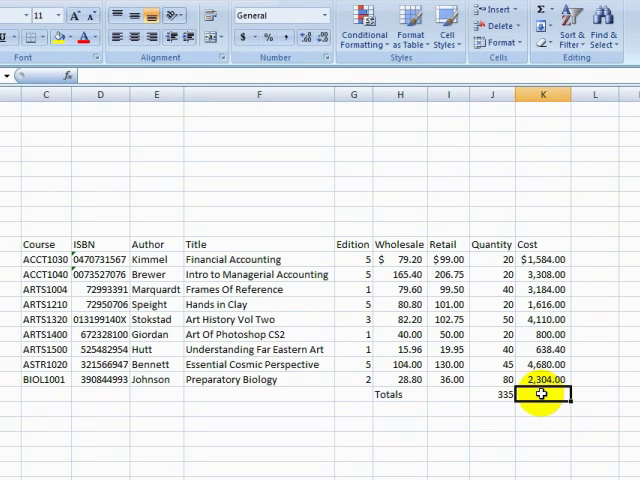
pyautogui.click(544, 14)
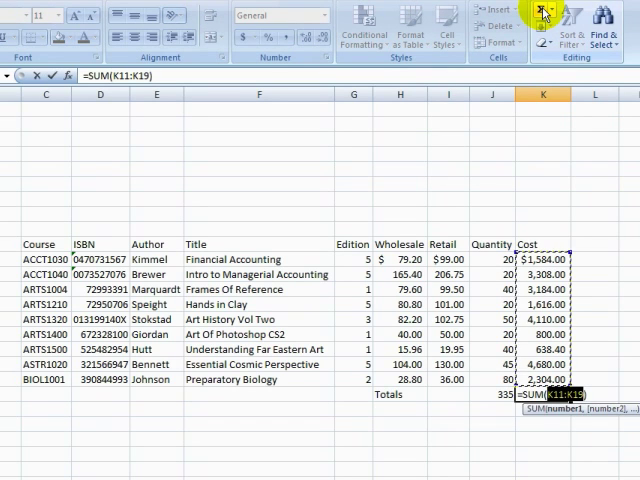
pyautogui.press('Return')
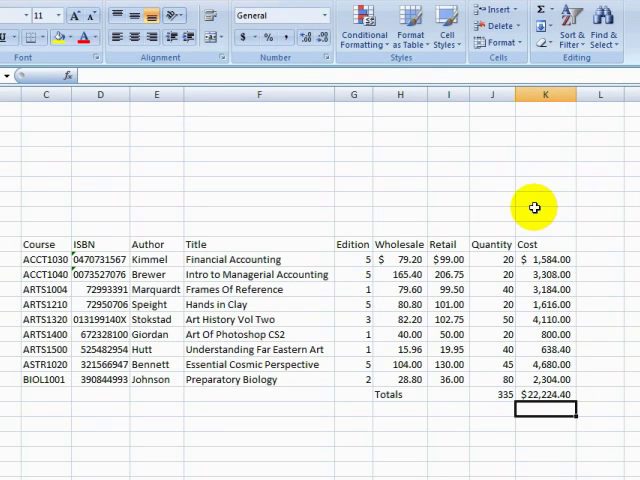
# Step: Apply borders to the table with a heavy line around the Totals row
pyautogui.click(46, 244)
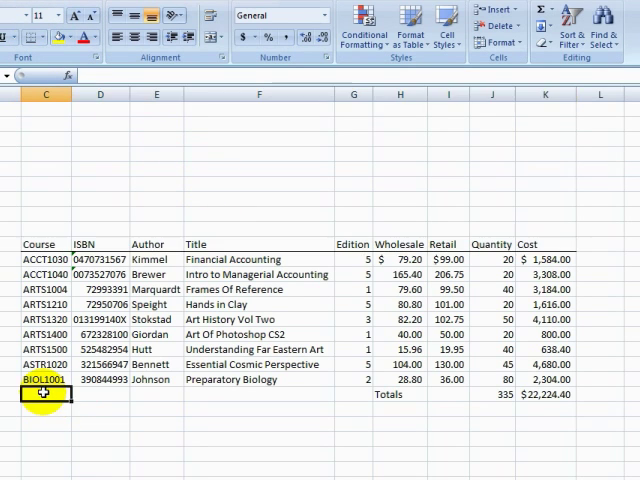
pyautogui.click(432, 394)
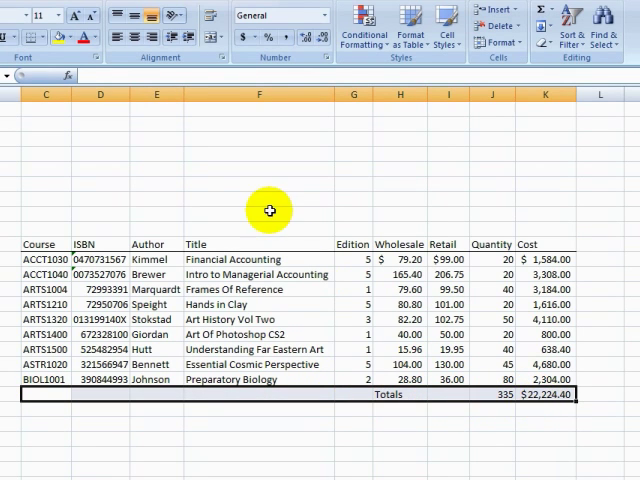
pyautogui.click(56, 38)
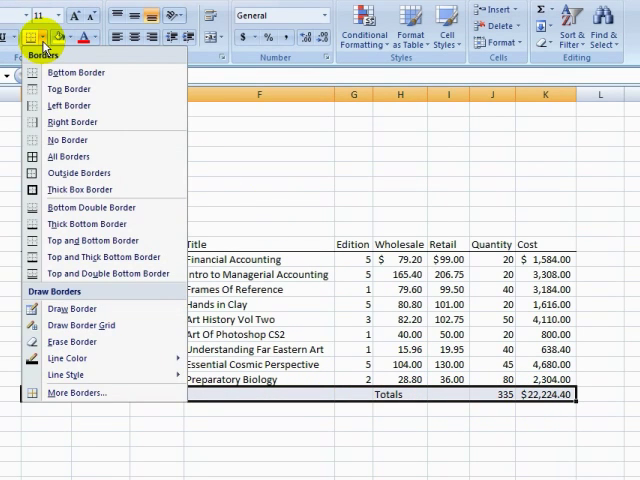
pyautogui.moveTo(108, 272)
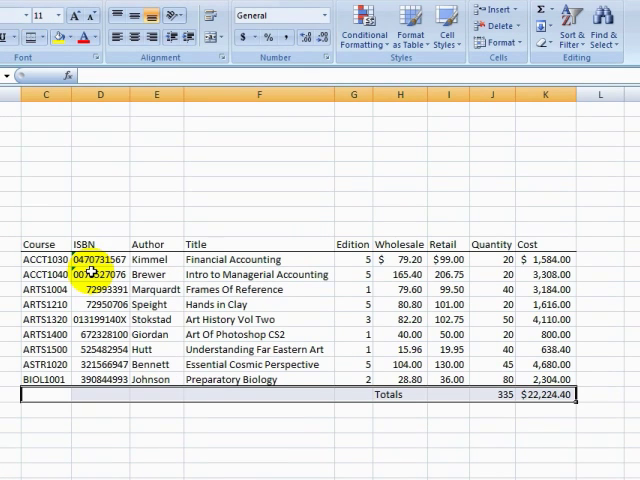
pyautogui.click(258, 334)
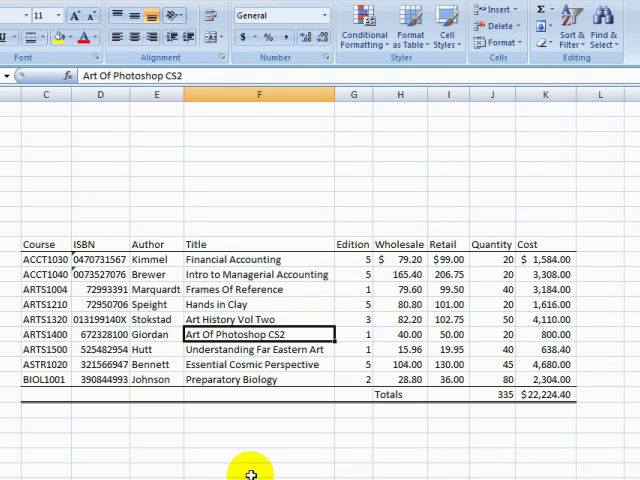
pyautogui.moveTo(46, 156)
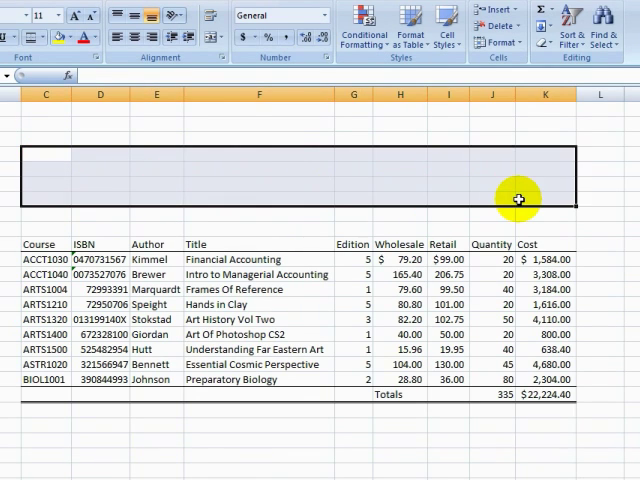
pyautogui.moveTo(282, 104)
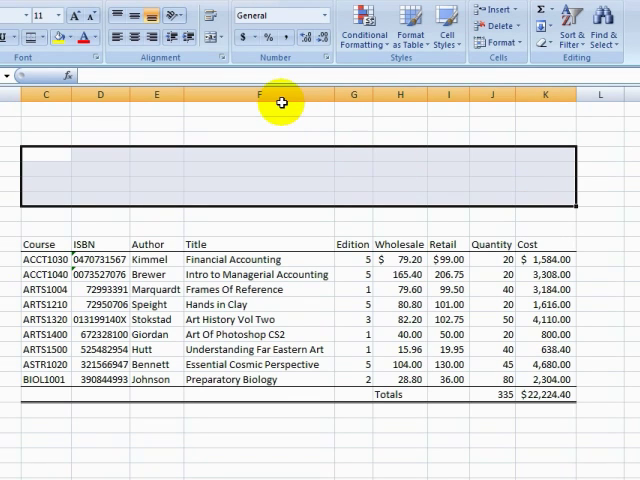
pyautogui.moveTo(212, 42)
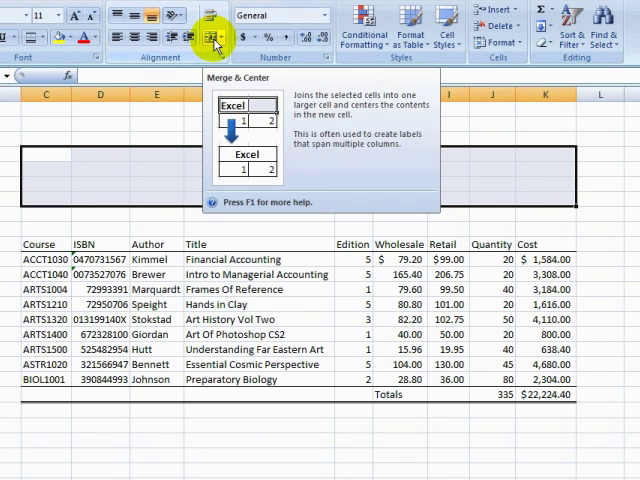
# Step: Merge C3:K5 into one title cell reading 'Bookstore Spring Order'
pyautogui.click(212, 48)
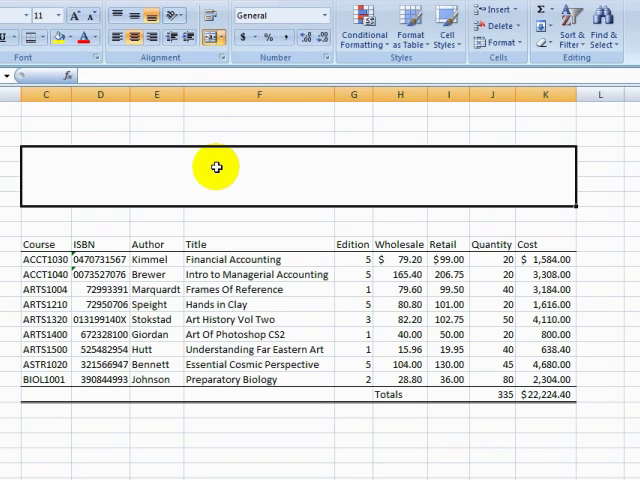
pyautogui.write('Bookstore Spring Order')
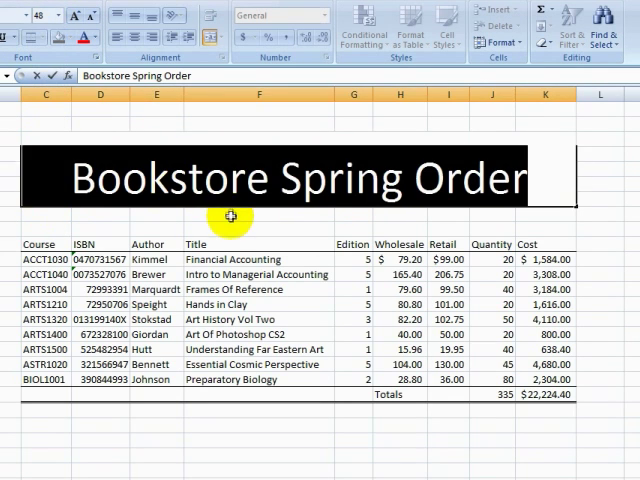
pyautogui.moveTo(280, 144)
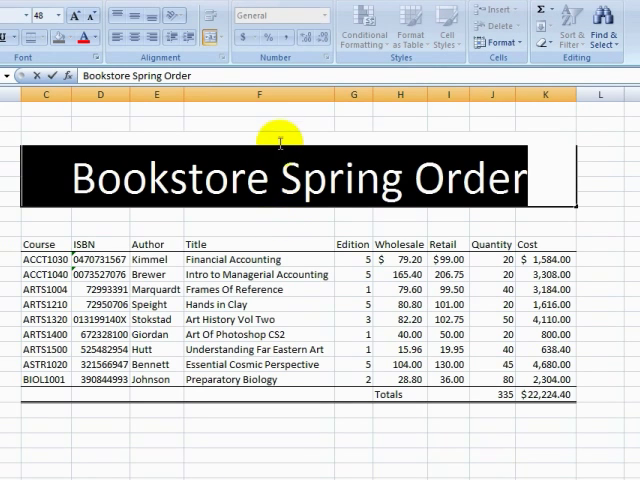
# Step: Style the title cell via Format Cells, reviewing number, font and border settings
pyautogui.rightClick(280, 176)
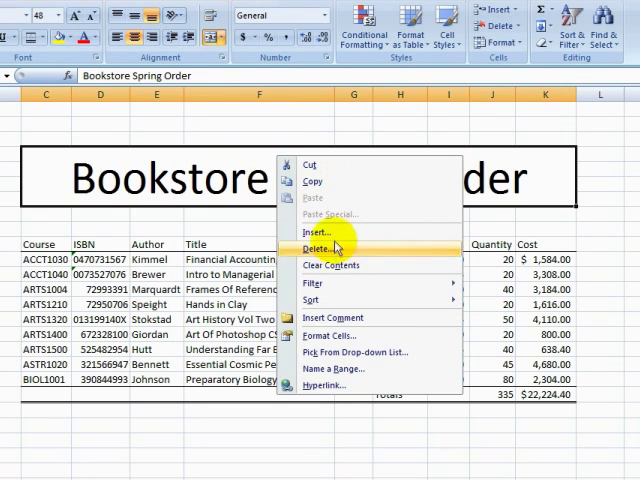
pyautogui.click(324, 336)
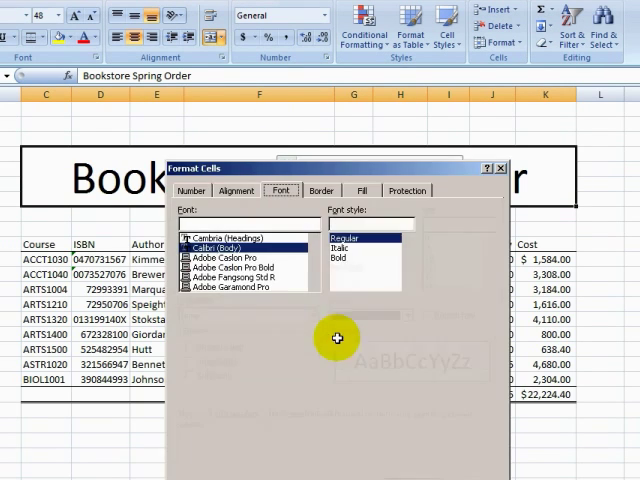
pyautogui.click(192, 190)
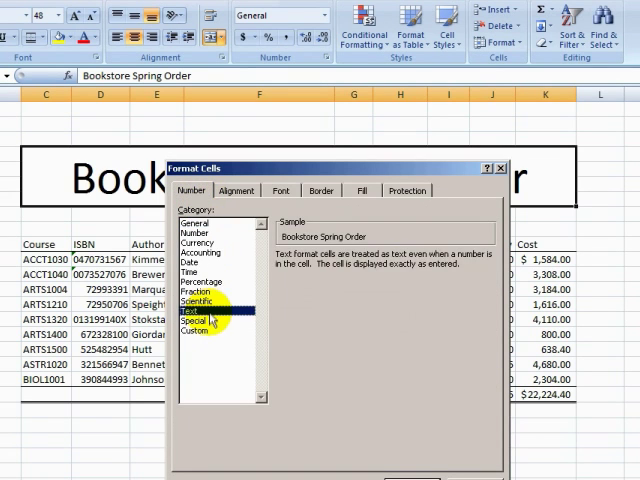
pyautogui.click(280, 190)
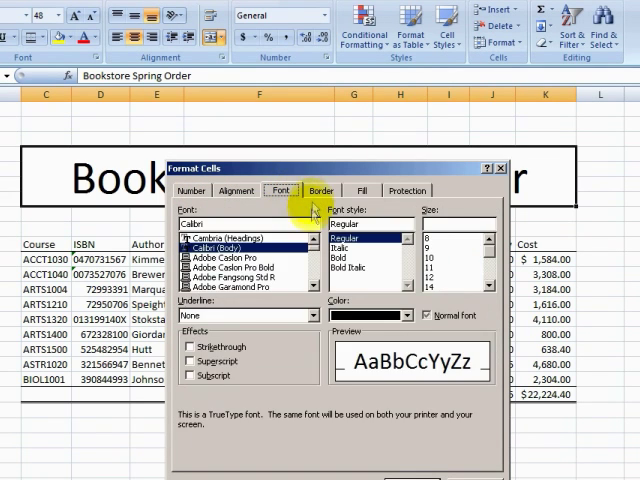
pyautogui.click(360, 190)
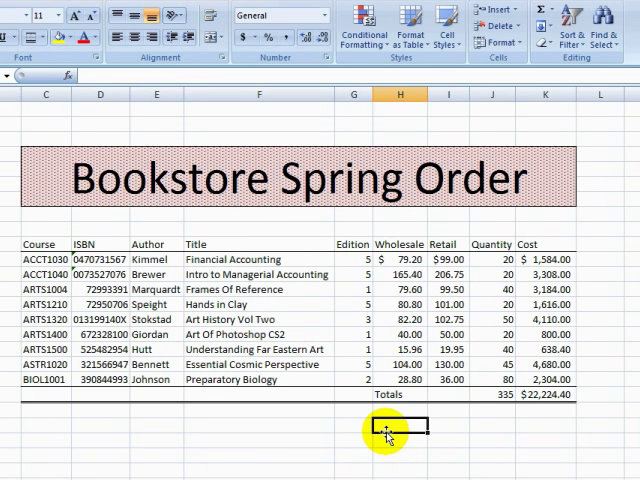
# Step: Highlight larger Quantity values in light red with a Greater Than conditional formatting rule
pyautogui.click(400, 288)
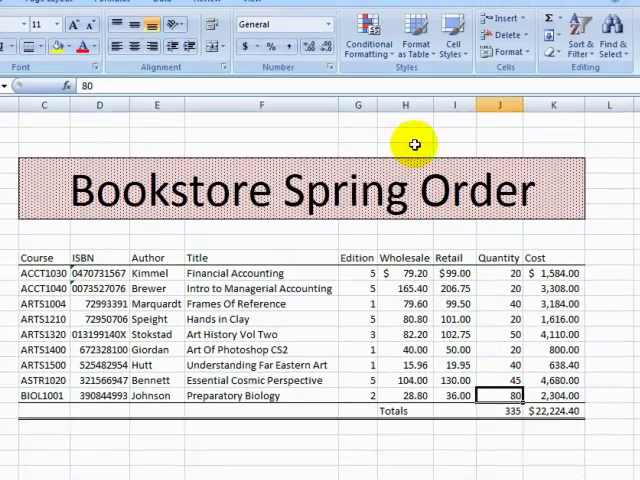
pyautogui.click(378, 52)
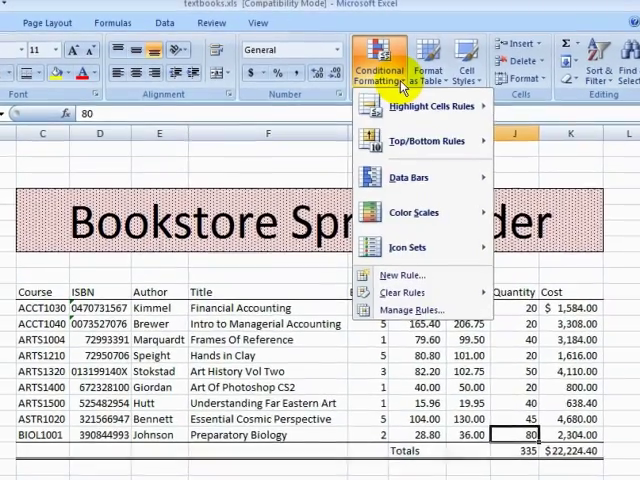
pyautogui.click(428, 108)
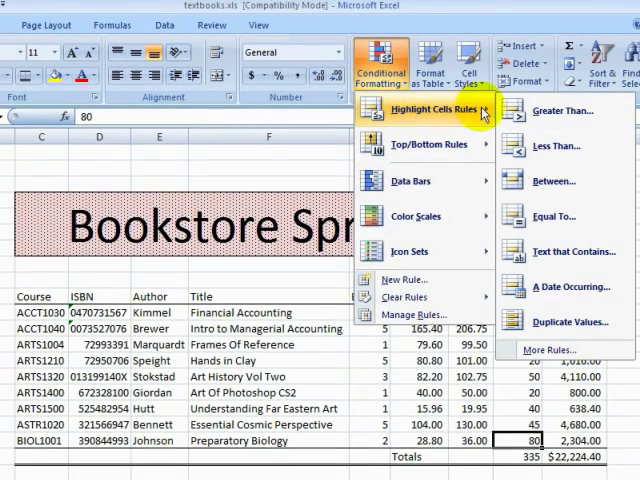
pyautogui.click(562, 110)
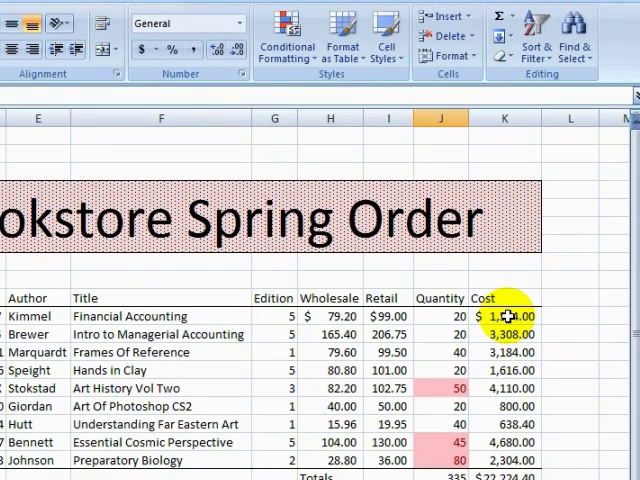
# Step: Add blue data bars to the Cost column values, sized to each amount
pyautogui.click(504, 316)
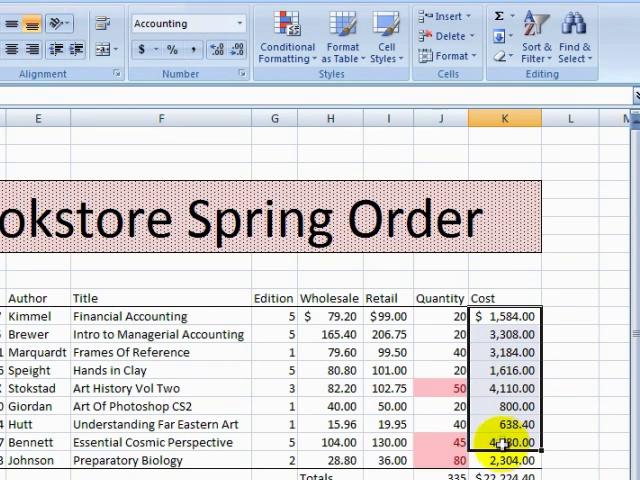
pyautogui.click(288, 40)
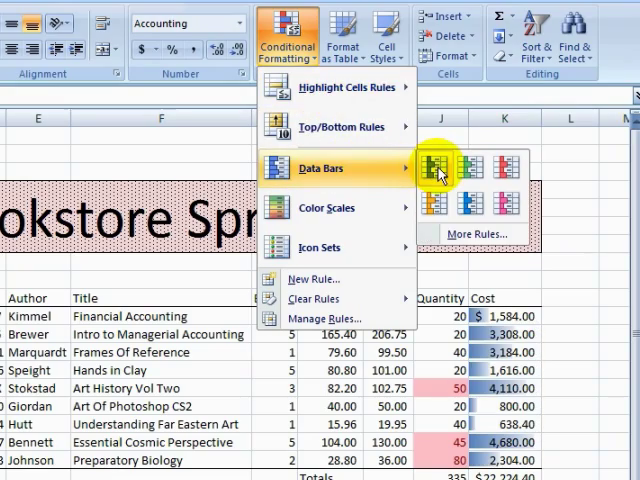
pyautogui.click(436, 168)
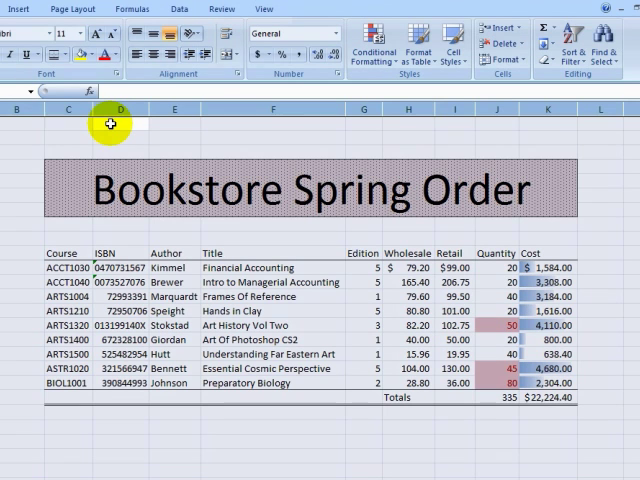
pyautogui.moveTo(490, 96)
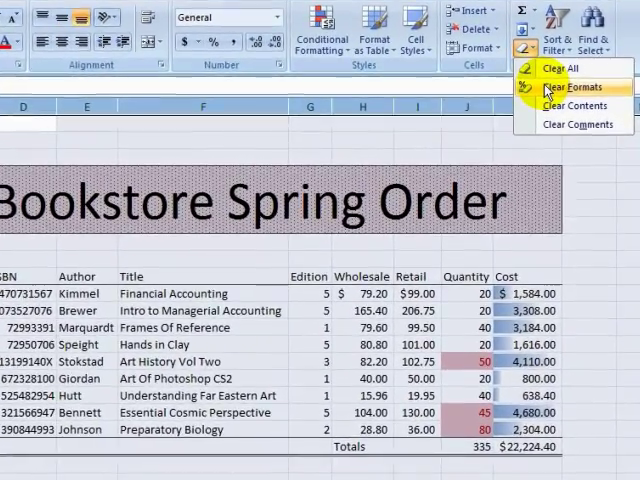
# Step: Clear all formats from the sheet, leaving plain values like 1584 and an unstyled title
pyautogui.click(572, 88)
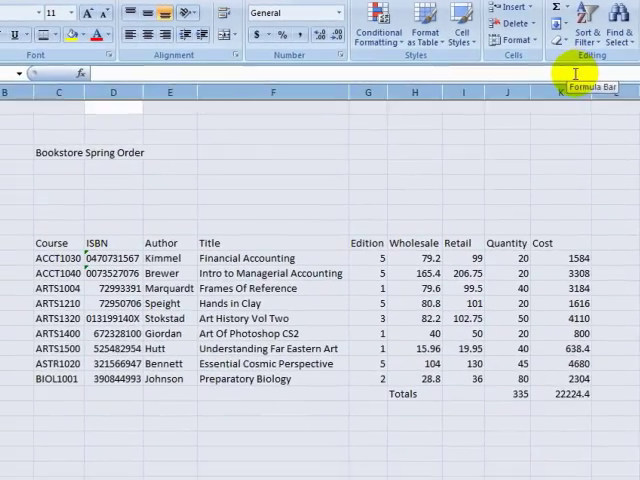
pyautogui.click(568, 118)
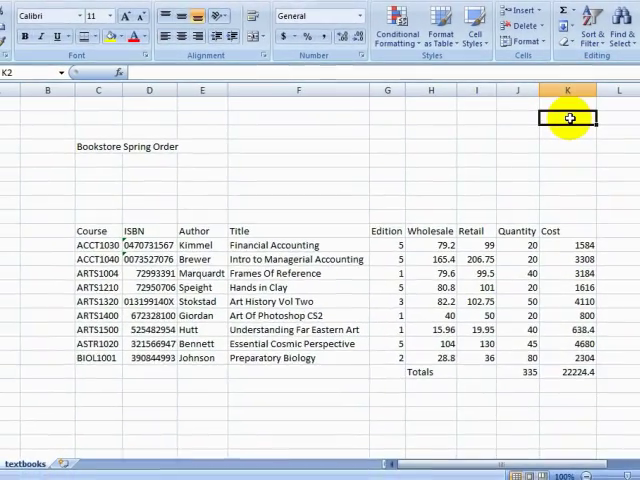